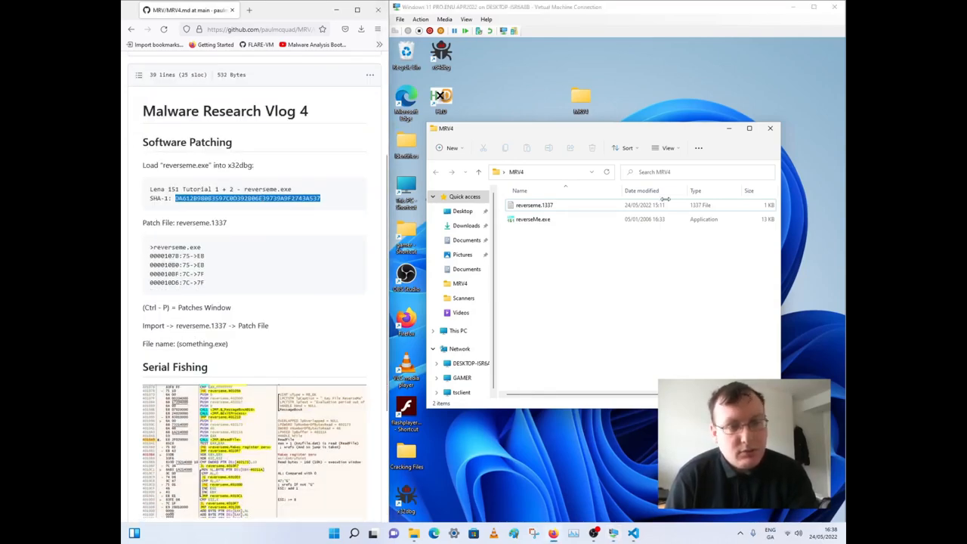
# Confirm the original reverseMe's expired evaluation, then debug it and import reverseme.1337 patches
pyautogui.doubleClick(533, 219)
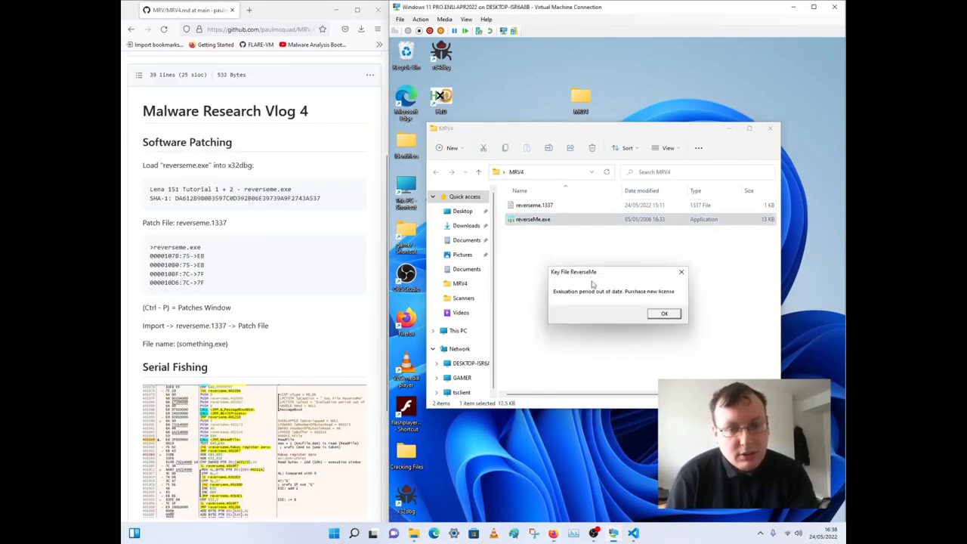
pyautogui.moveTo(566, 296)
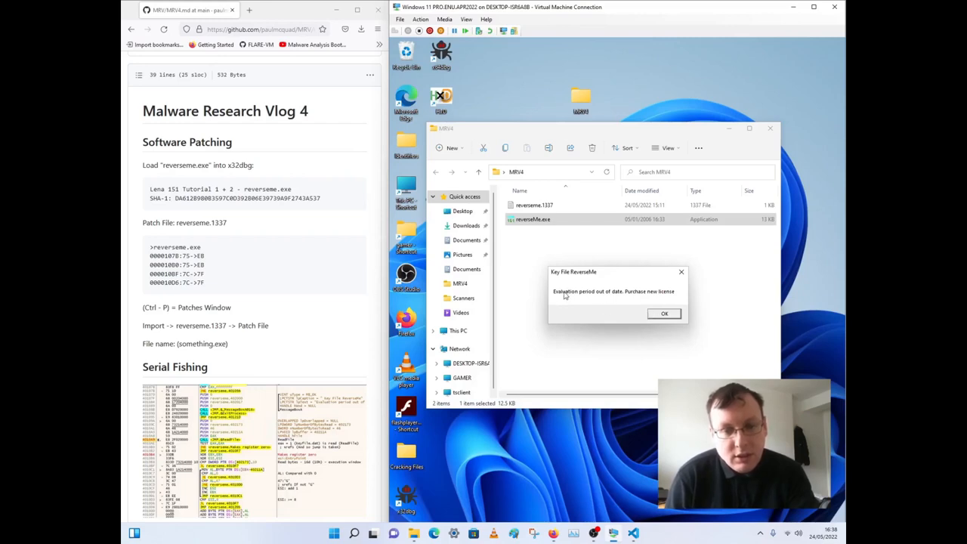
pyautogui.moveTo(657, 300)
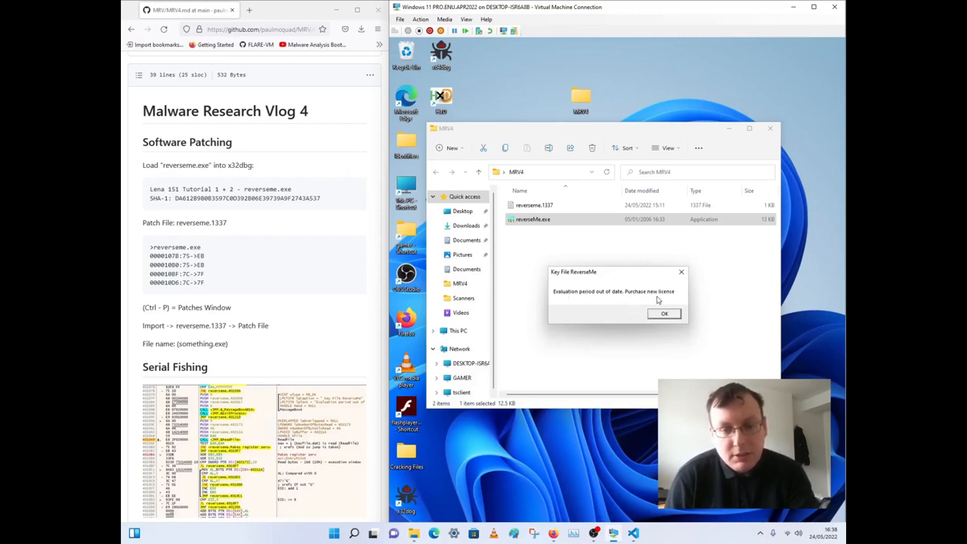
pyautogui.moveTo(661, 315)
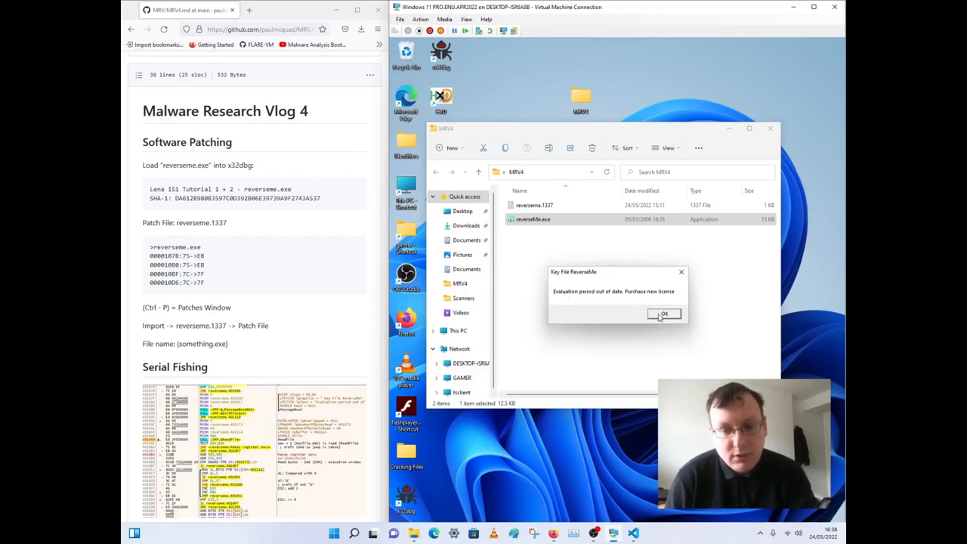
pyautogui.click(664, 313)
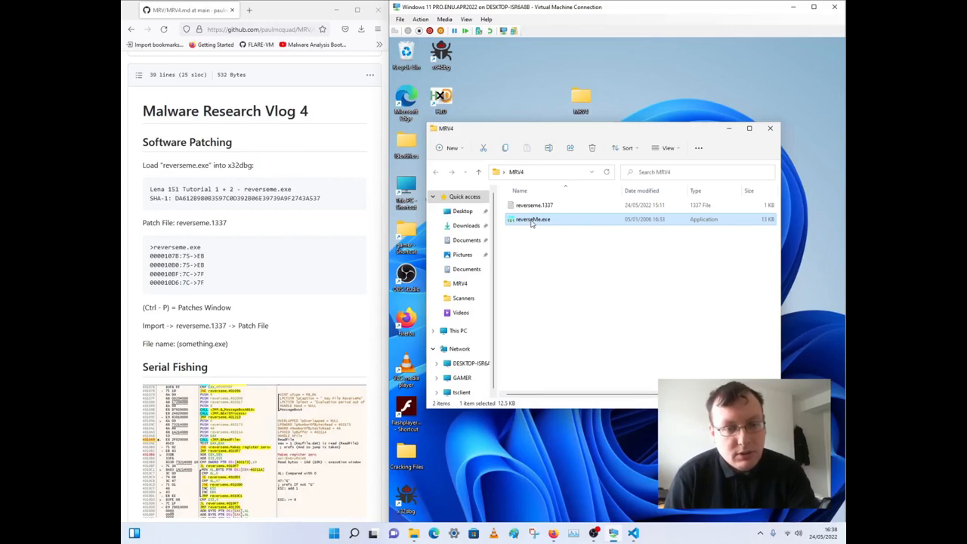
pyautogui.rightClick(532, 219)
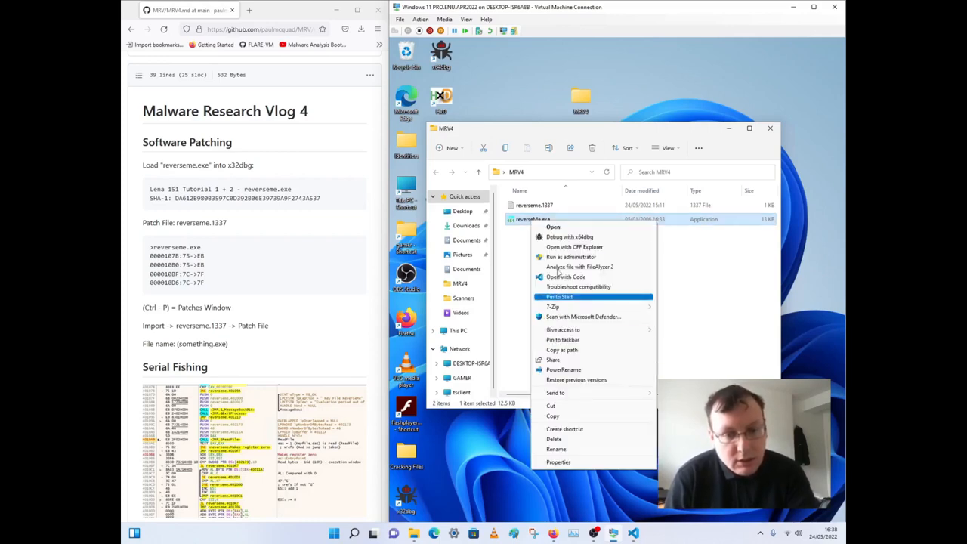
pyautogui.click(570, 236)
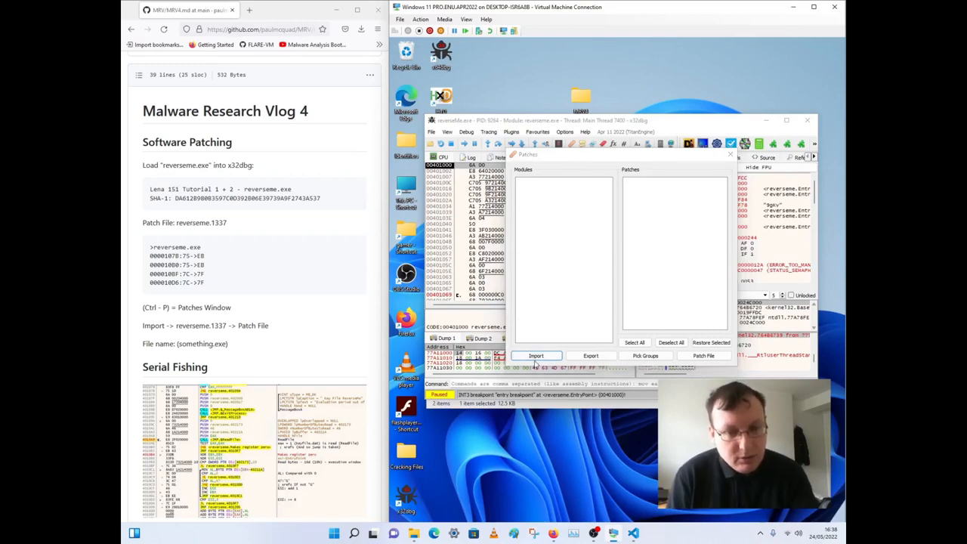
pyautogui.click(535, 356)
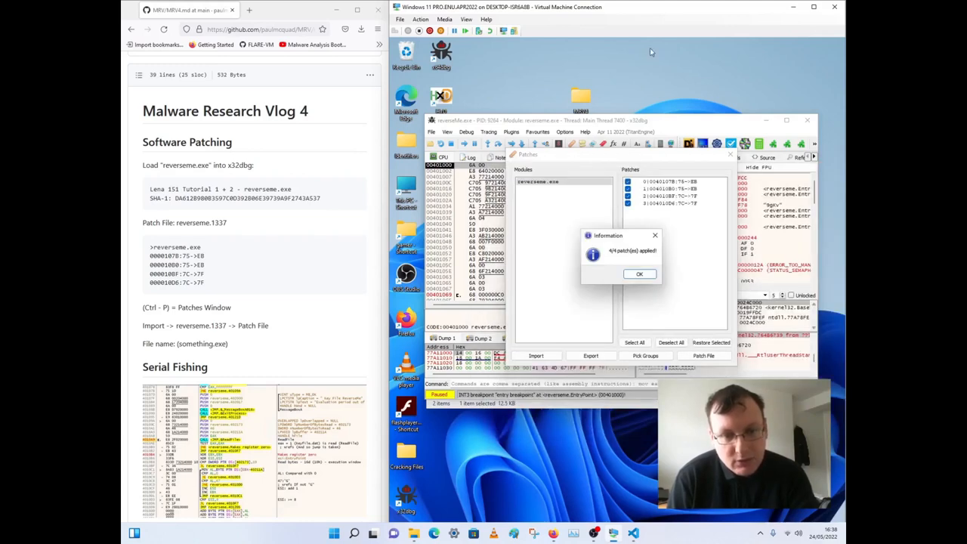
pyautogui.moveTo(605, 227)
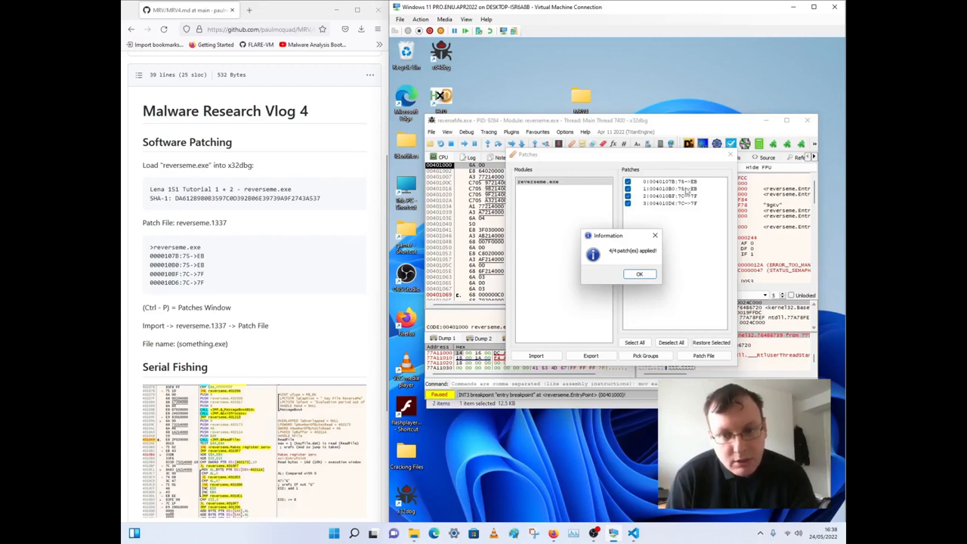
# Write the four applied patches to a new reverseMe1.exe in MRV4
pyautogui.click(638, 274)
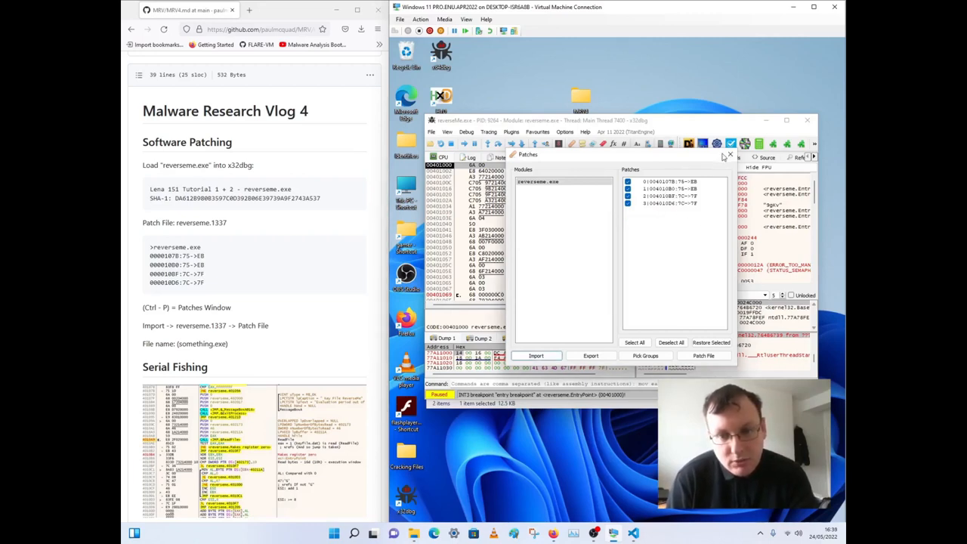
pyautogui.click(704, 355)
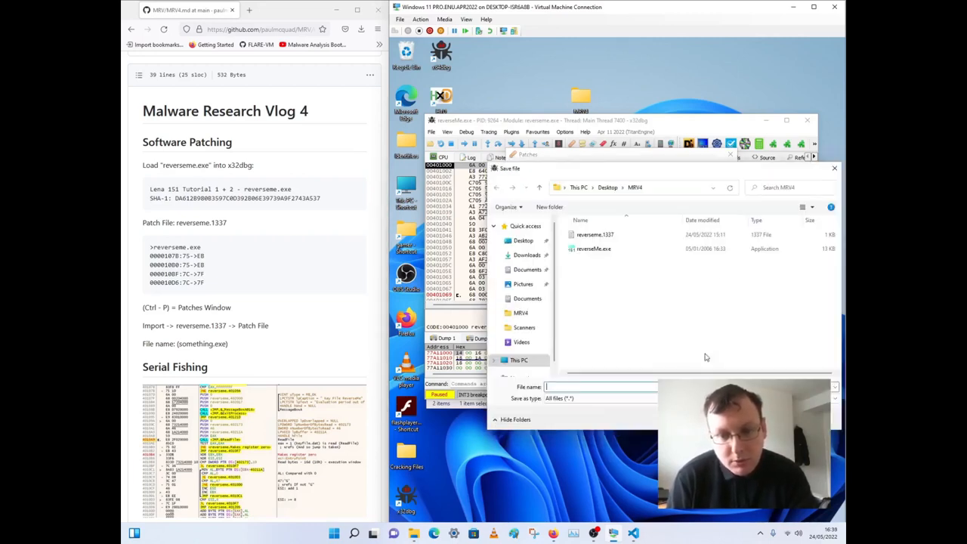
pyautogui.click(594, 249)
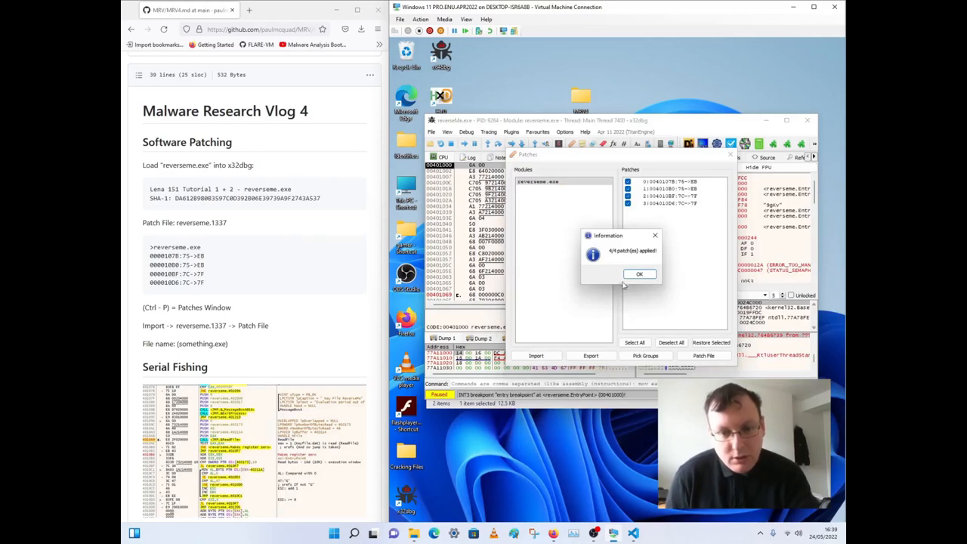
pyautogui.click(639, 274)
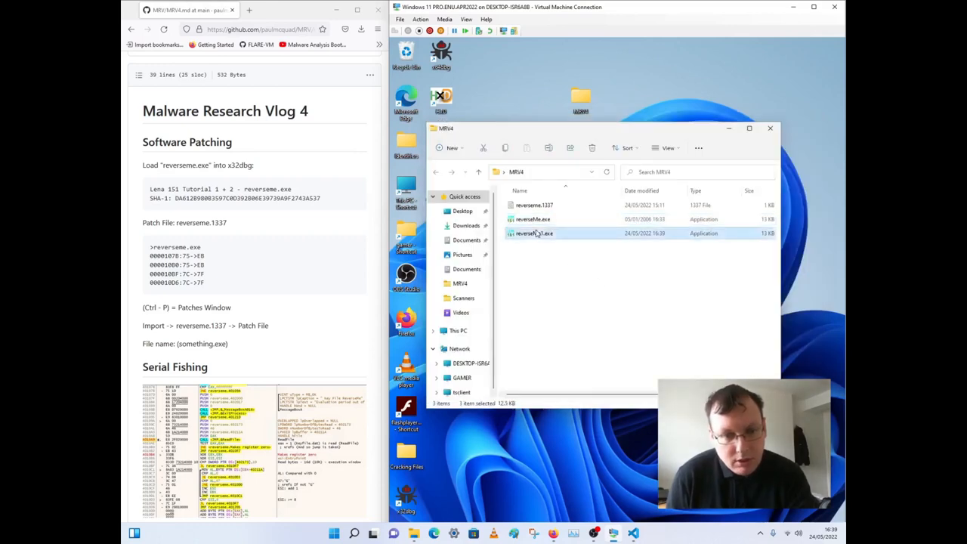
# Run reverseMe1.exe for 'You really did it! Congratz', then the original's expired-evaluation message
pyautogui.doubleClick(535, 232)
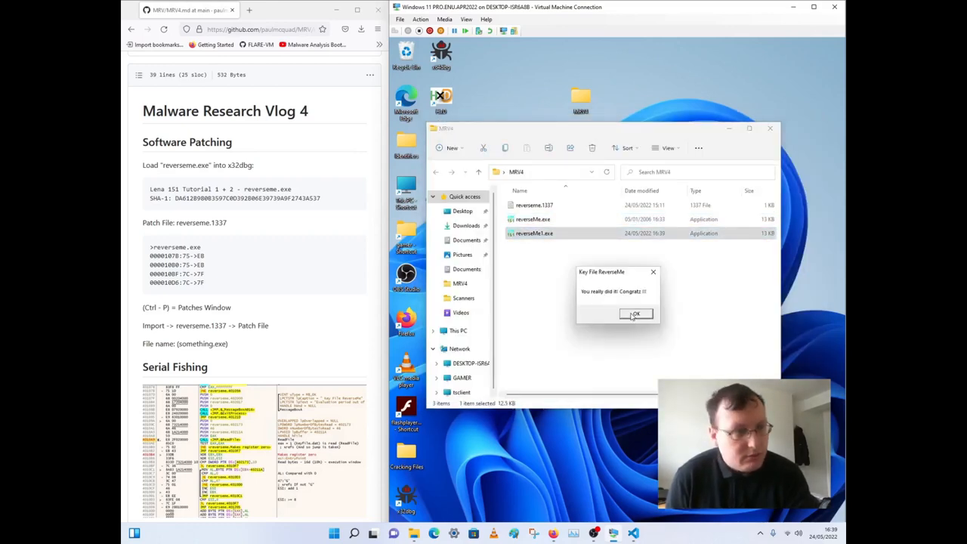
pyautogui.click(635, 313)
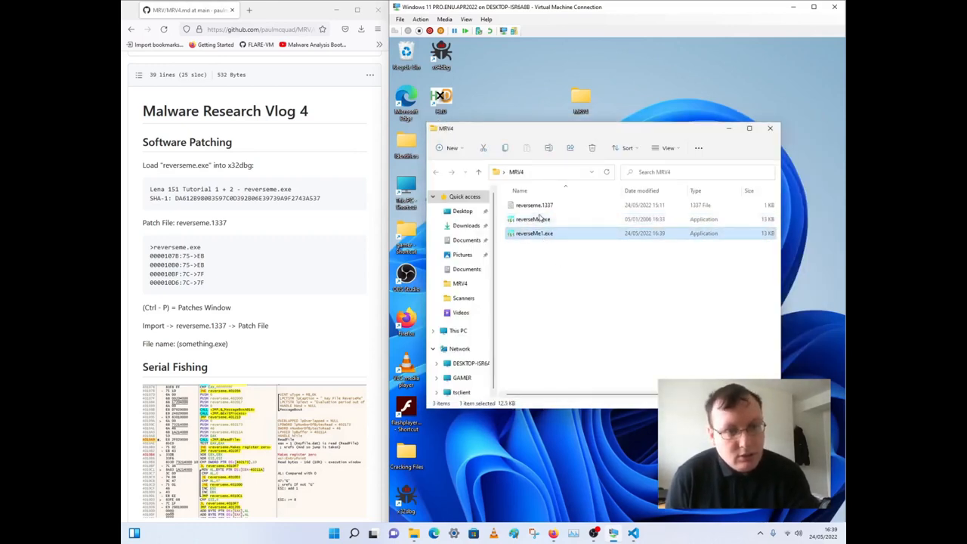
pyautogui.doubleClick(533, 219)
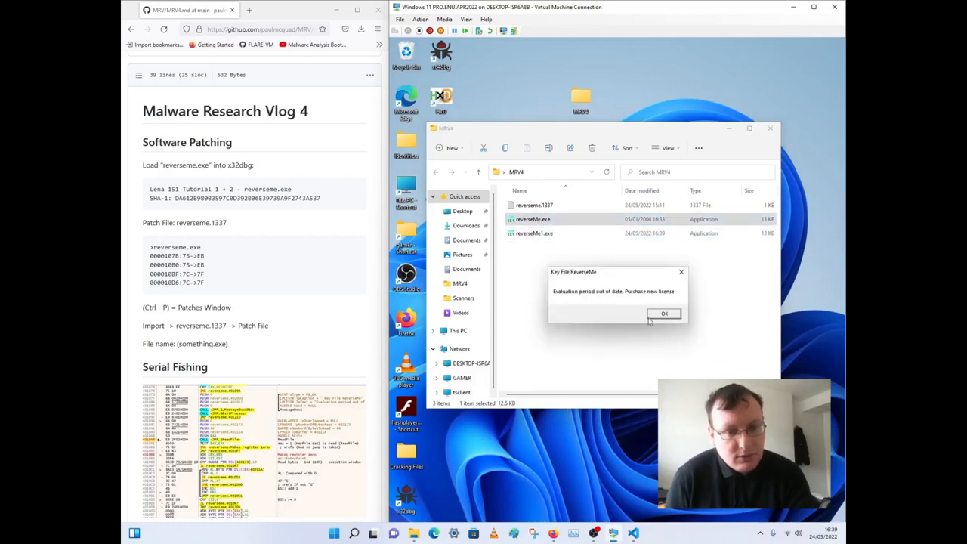
pyautogui.click(665, 313)
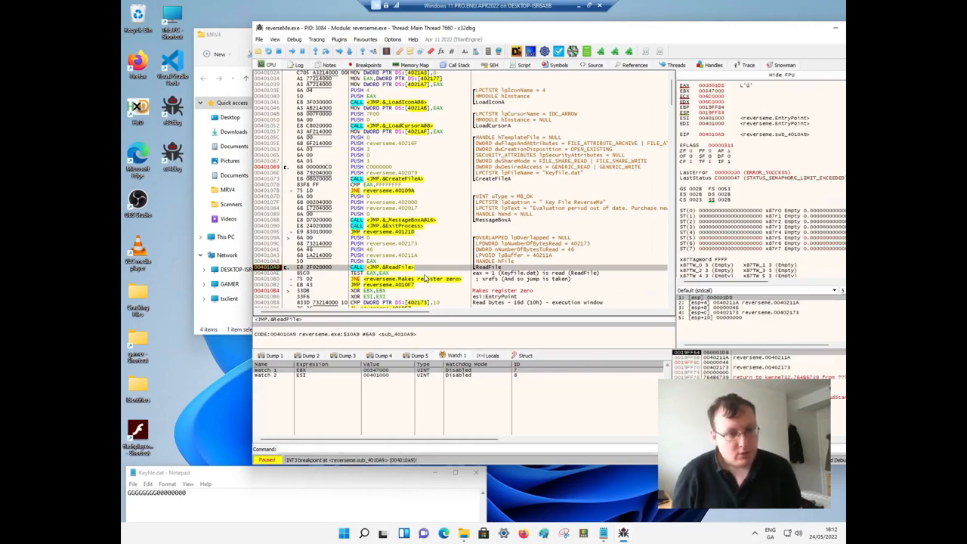
pyautogui.scroll(-3)
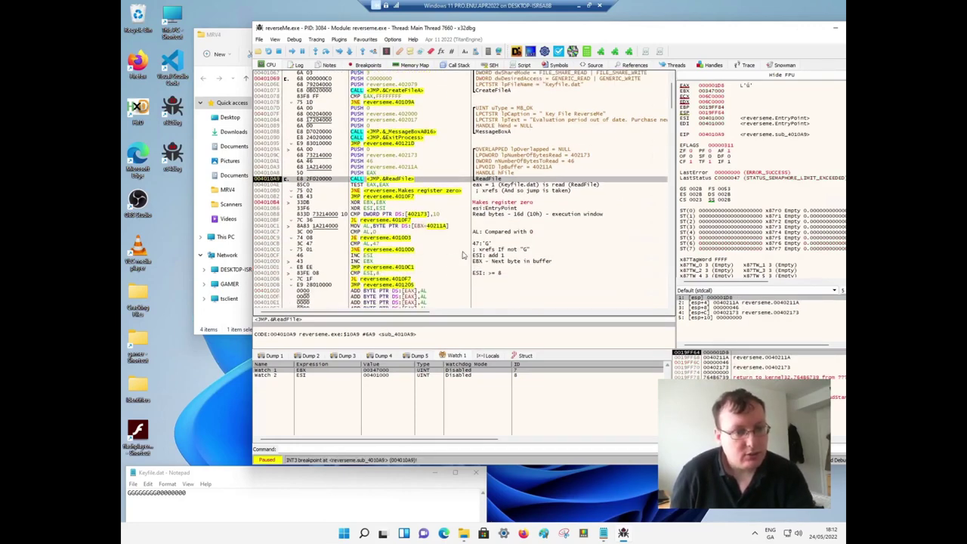
pyautogui.moveTo(426, 190)
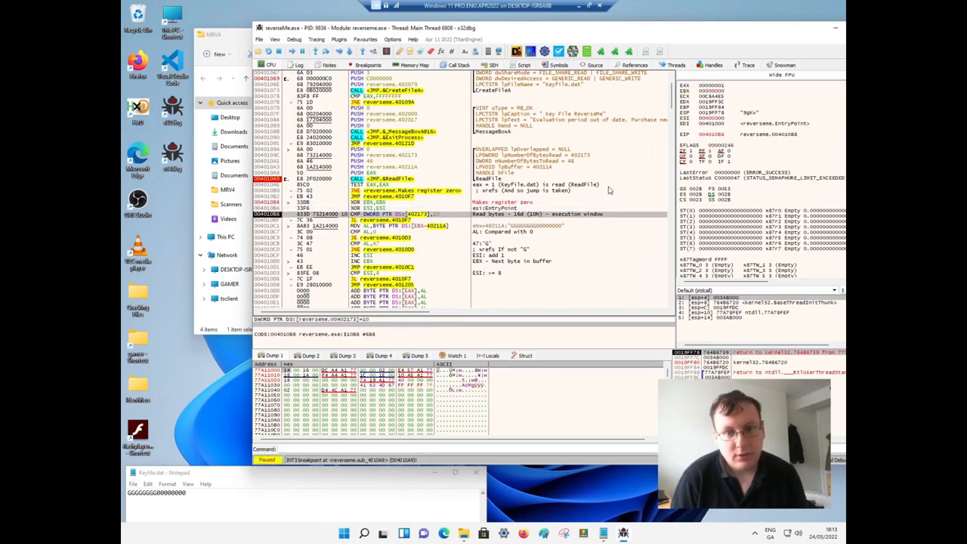
pyautogui.moveTo(610, 189)
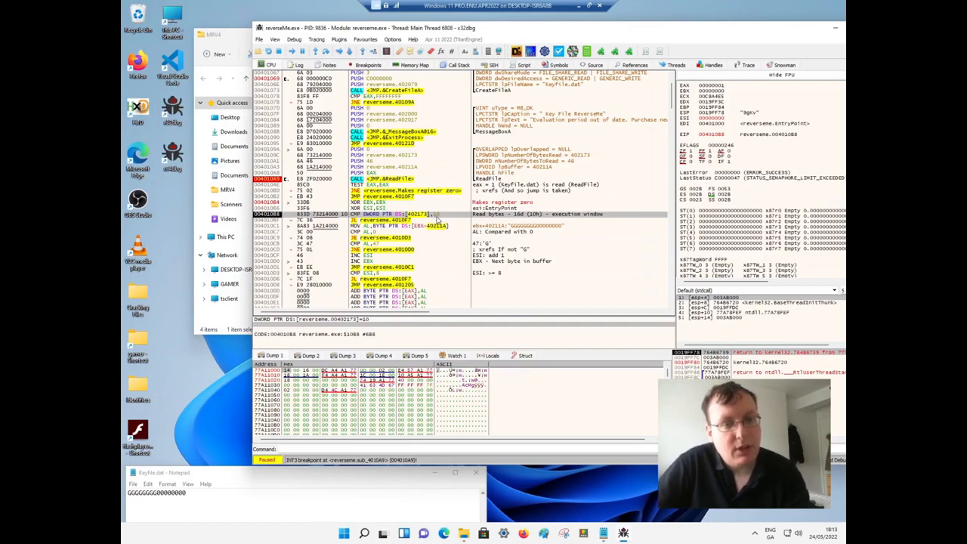
pyautogui.moveTo(521, 219)
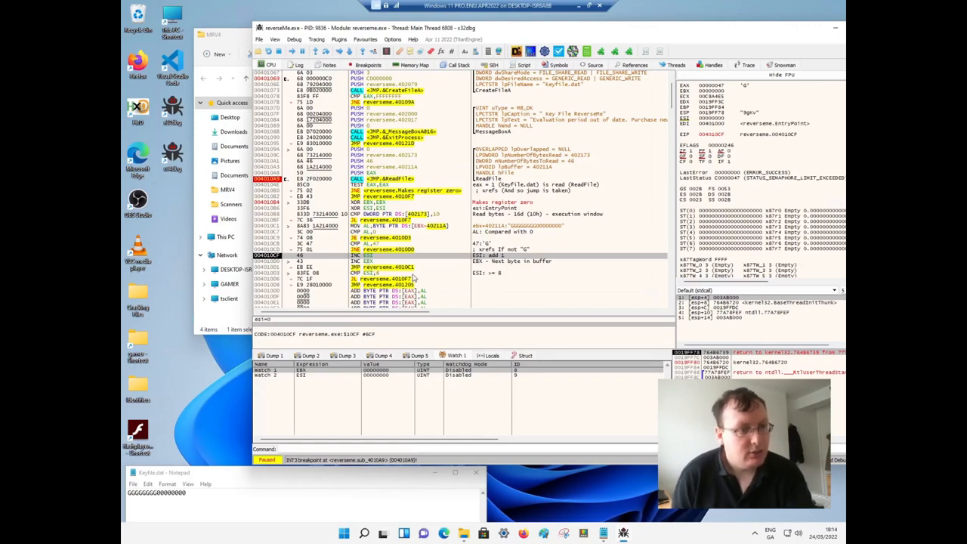
pyautogui.moveTo(488, 275)
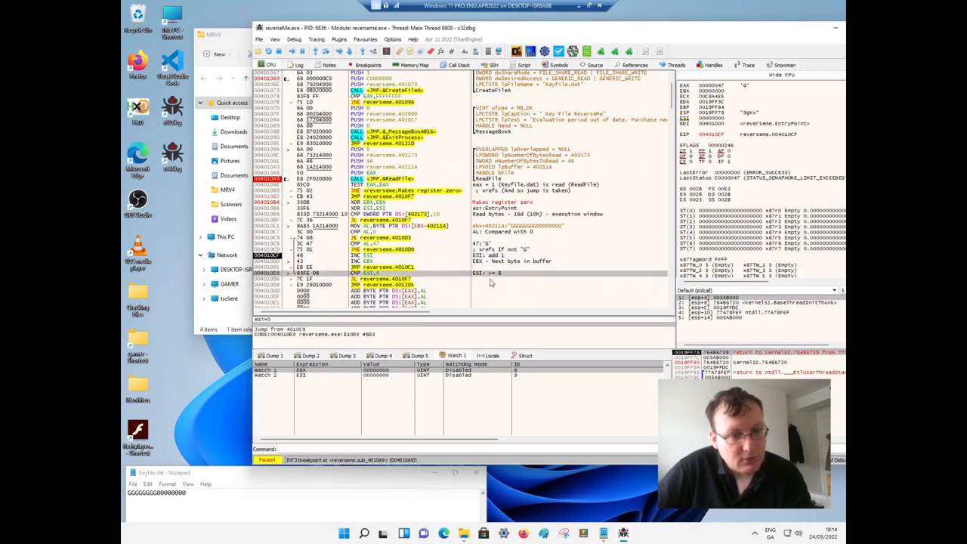
pyautogui.moveTo(489, 282)
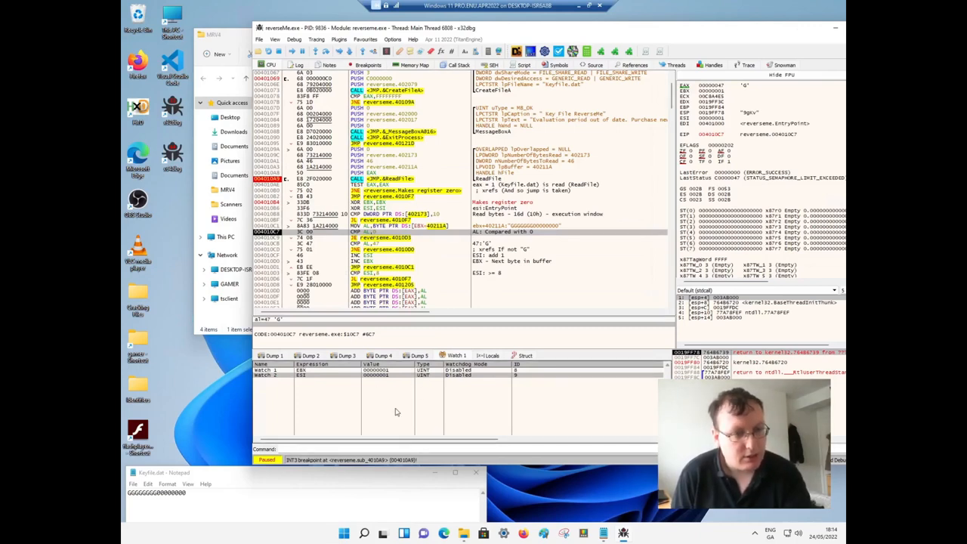
pyautogui.press('F8')
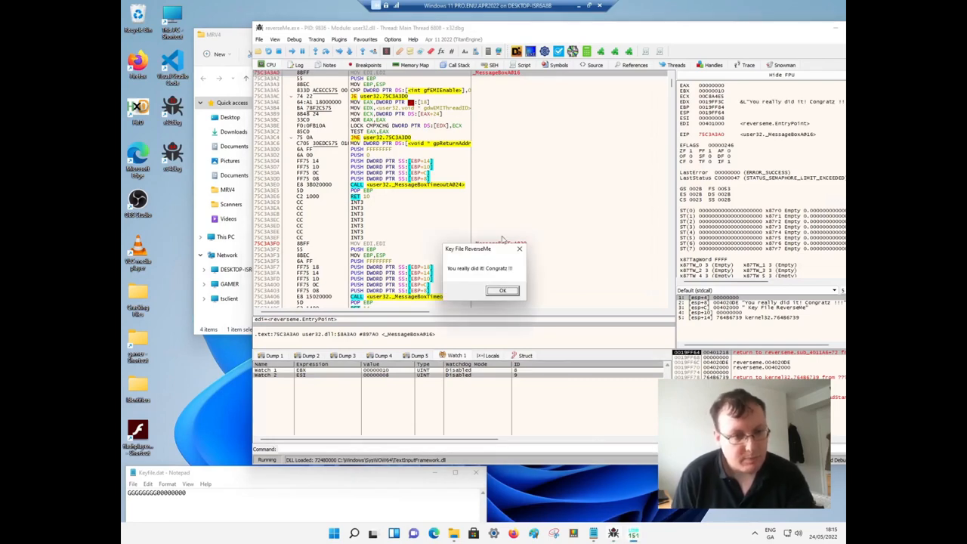
pyautogui.moveTo(436, 329)
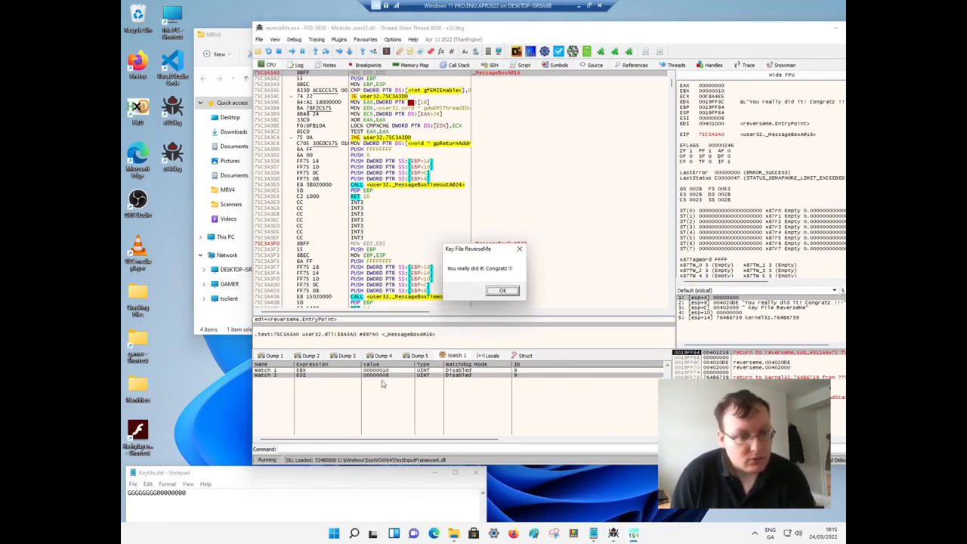
# Dismiss the Congratz message box so reverseMe.exe exits and debugging stops
pyautogui.click(503, 290)
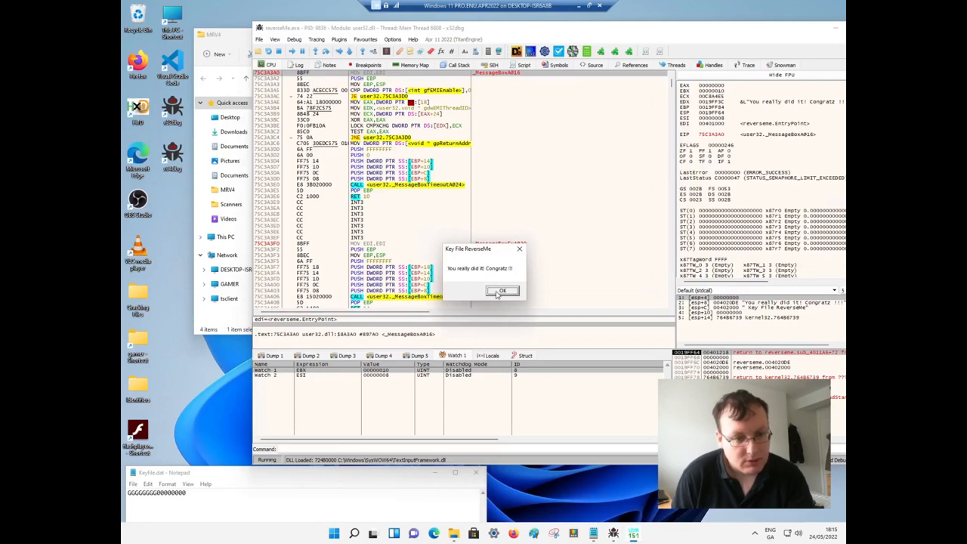
pyautogui.click(502, 291)
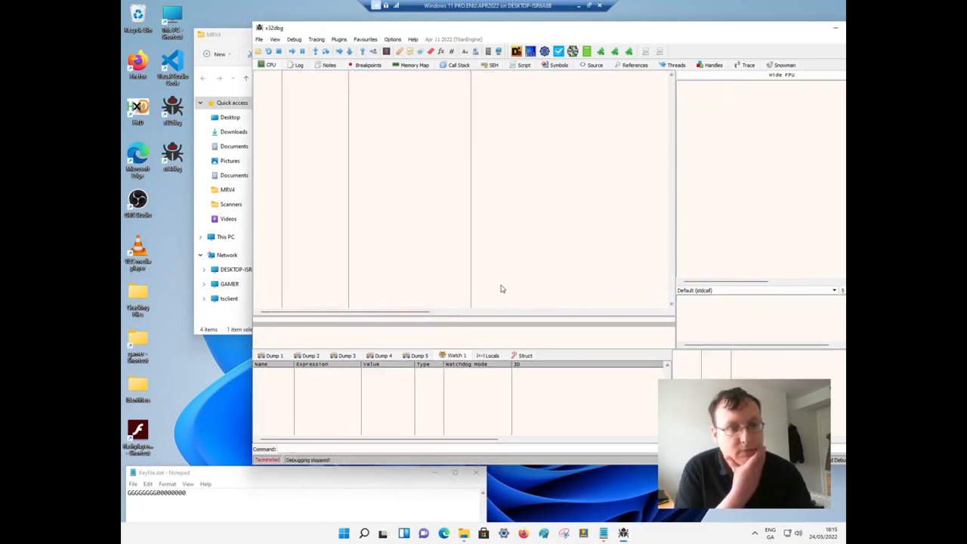
pyautogui.moveTo(496, 271)
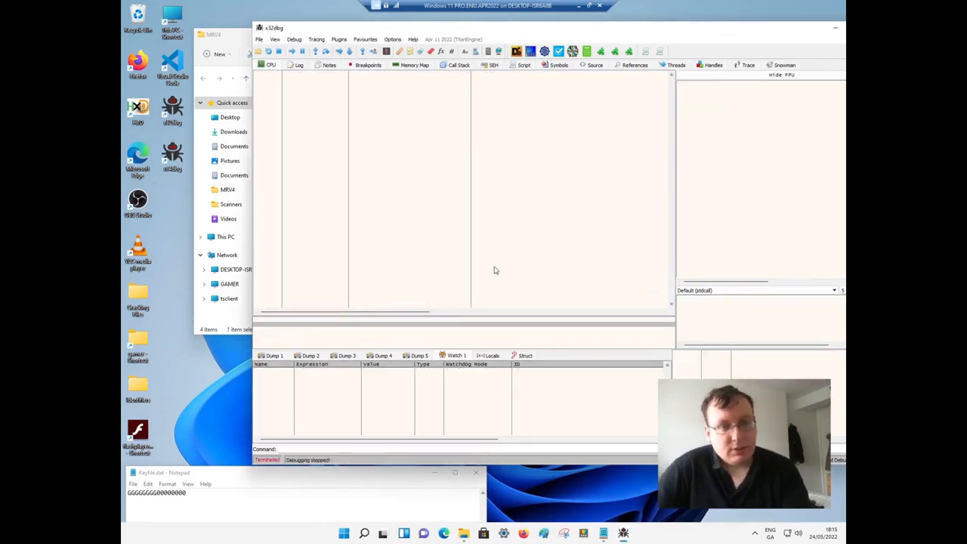